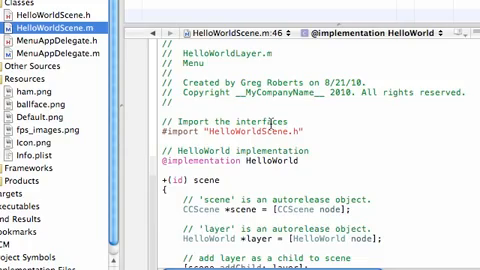
# - Create a new cocos2d CCNode class file subclassing CCLayer
pyautogui.scroll(-3)
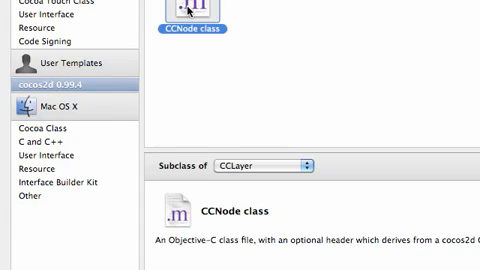
pyautogui.scroll(-3)
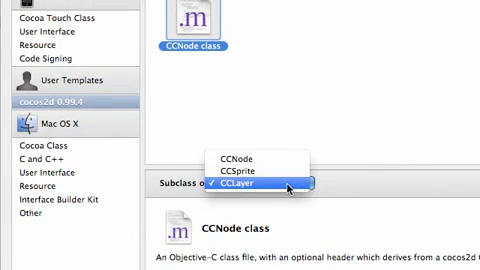
pyautogui.click(256, 187)
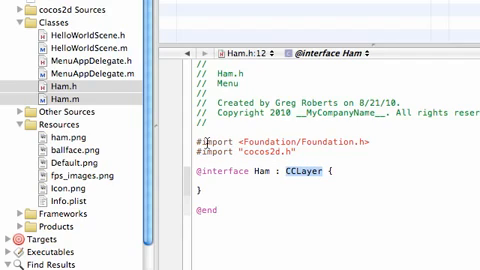
pyautogui.click(60, 101)
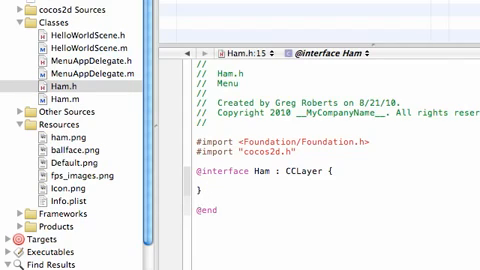
pyautogui.write('+(id)')
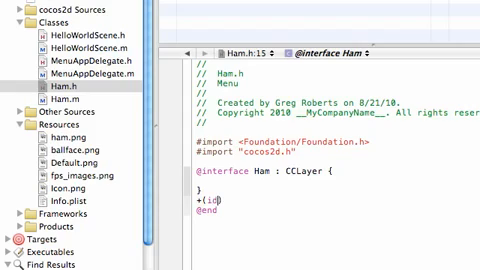
pyautogui.write('scene')
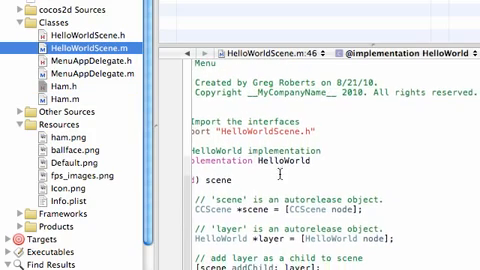
pyautogui.scroll(-3)
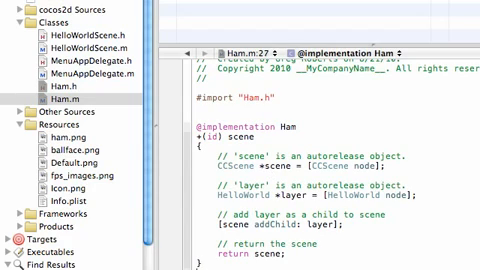
pyautogui.scroll(-3)
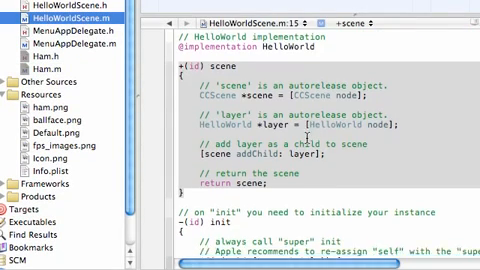
# - Replace HelloWorld with Ham in Ham.m's scene layer declaration and node call
pyautogui.scroll(-3)
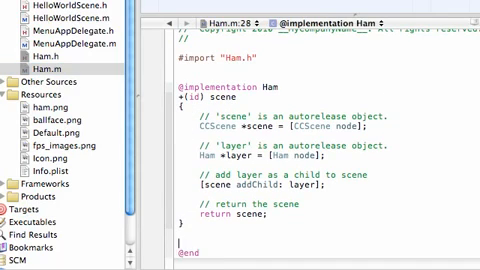
pyautogui.scroll(-3)
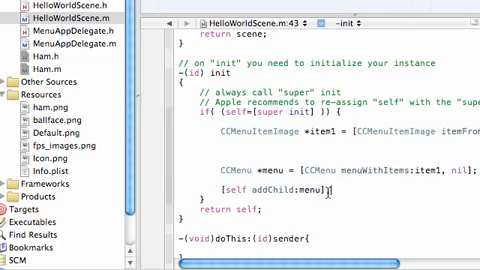
# - Scroll HelloWorldScene.m to the menu init and the empty doThis: method
pyautogui.scroll(-3)
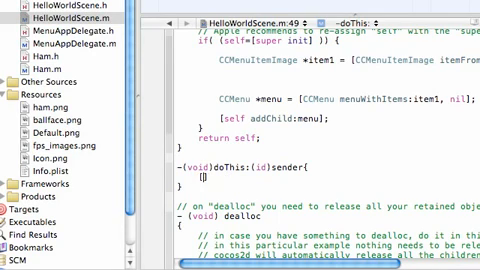
# - Write the CCDirector replaceScene: call with a 1-second CCZoomFlipXTransition in doThis:
pyautogui.write('[[CC')
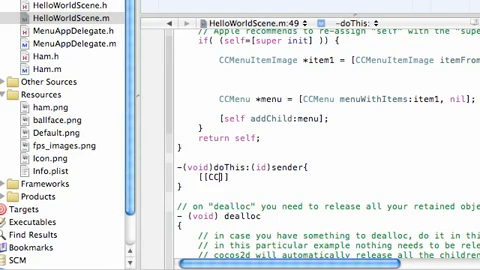
pyautogui.write('Director sharedDirector]replaceScene:[CCZoomFlipXT')
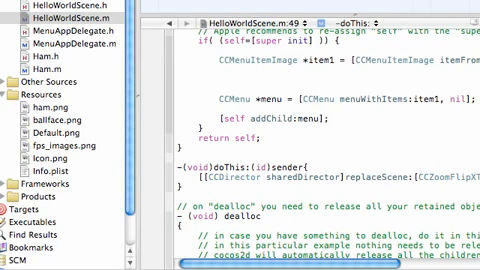
pyautogui.hscroll(3)
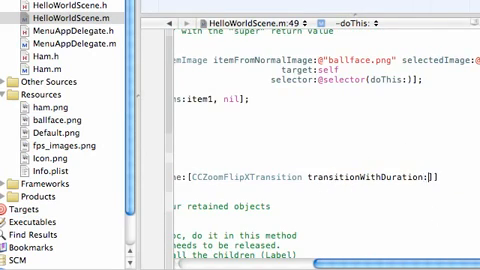
pyautogui.write('1')
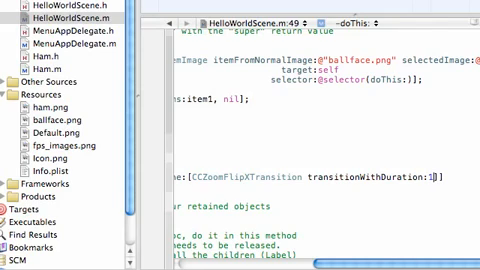
pyautogui.write('scene')
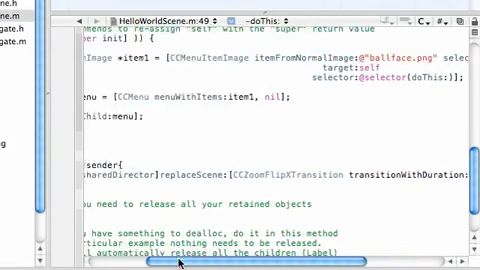
# - Finish the transition line with scene:[Ham node]]]; and check it
pyautogui.hscroll(-3)
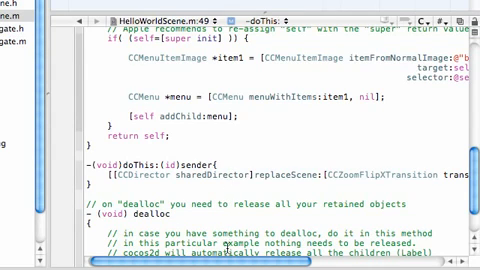
pyautogui.hscroll(3)
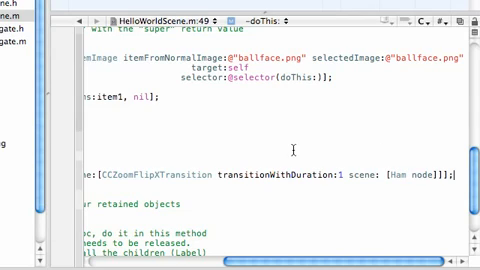
# - Add #import "Ham.h" below the HelloWorldScene.h import in HelloWorldScene.m
pyautogui.scroll(3)
pyautogui.write('#import "Ham.h"')
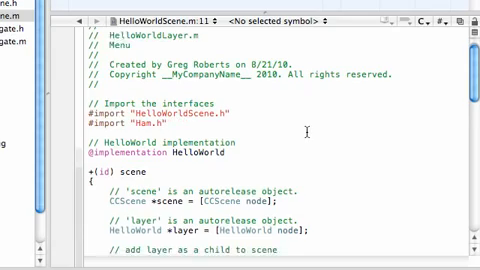
pyautogui.scroll(-3)
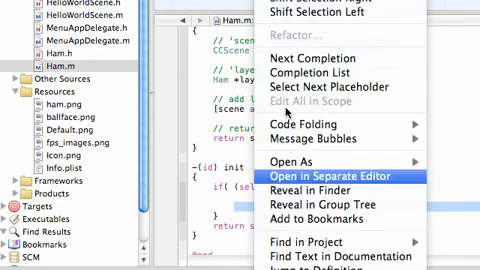
# - Paste the ballface menu item and CCMenu setup into Ham.m's init
pyautogui.click(304, 172)
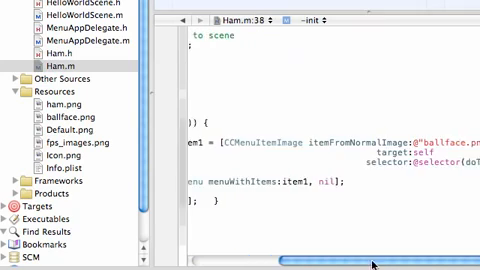
pyautogui.hscroll(3)
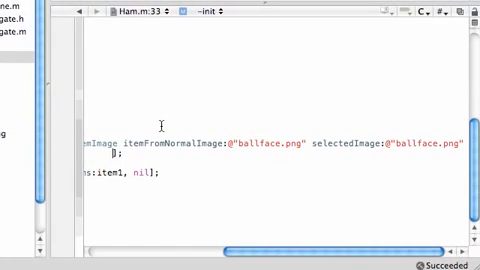
pyautogui.doubleClick(250, 145)
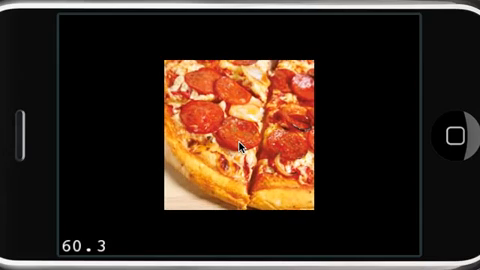
pyautogui.moveTo(210, 120)
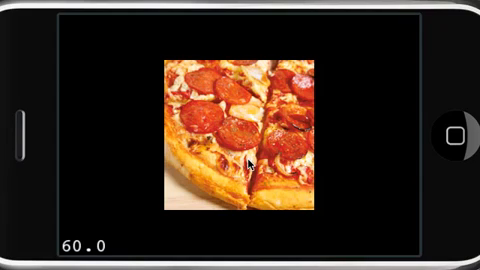
pyautogui.moveTo(232, 135)
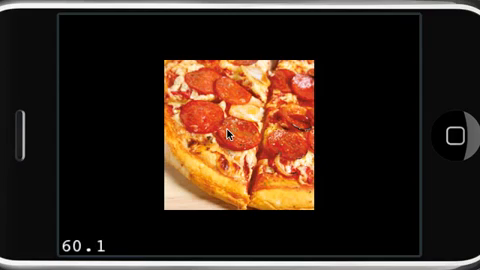
pyautogui.moveTo(360, 197)
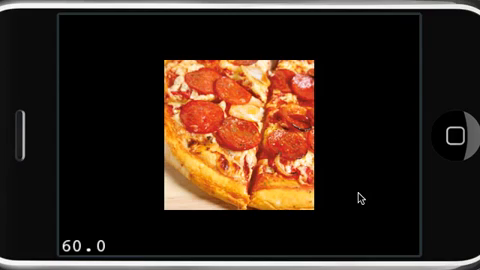